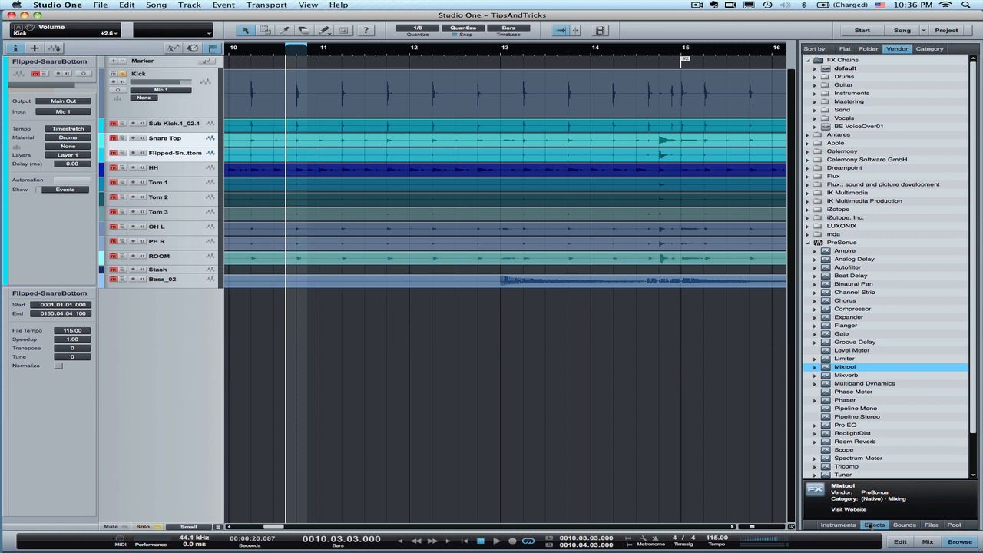
{"action": "mouse_move", "coordinate": [341, 433]}
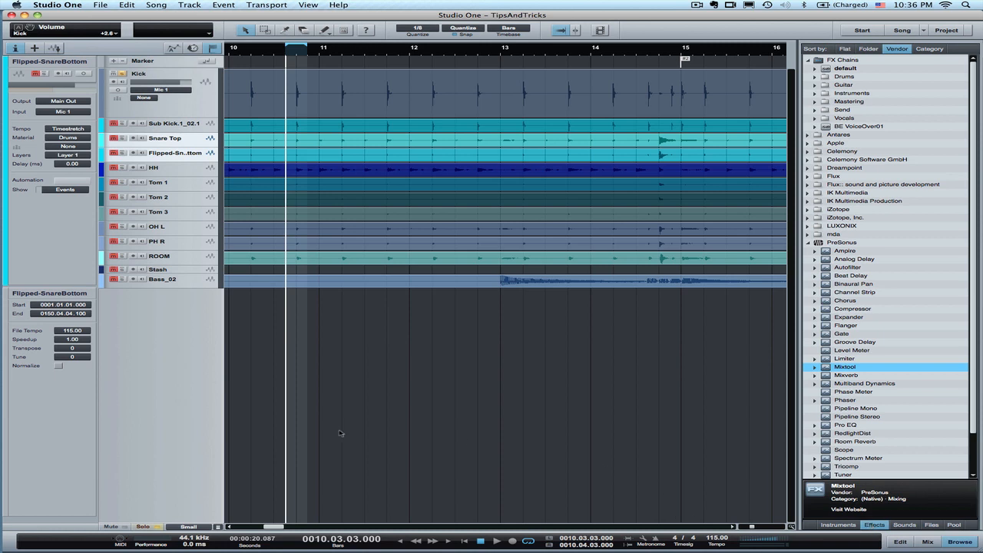
{"action": "mouse_move", "coordinate": [343, 454]}
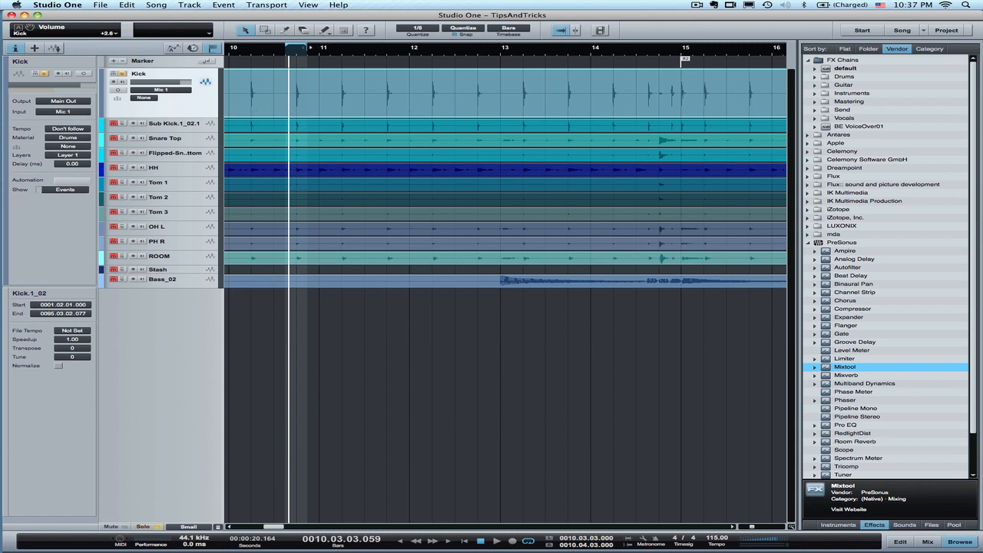
Scroll the timeline right toward bars 12–17.
{"action": "scroll", "scroll_direction": "right", "scroll_amount": 3}
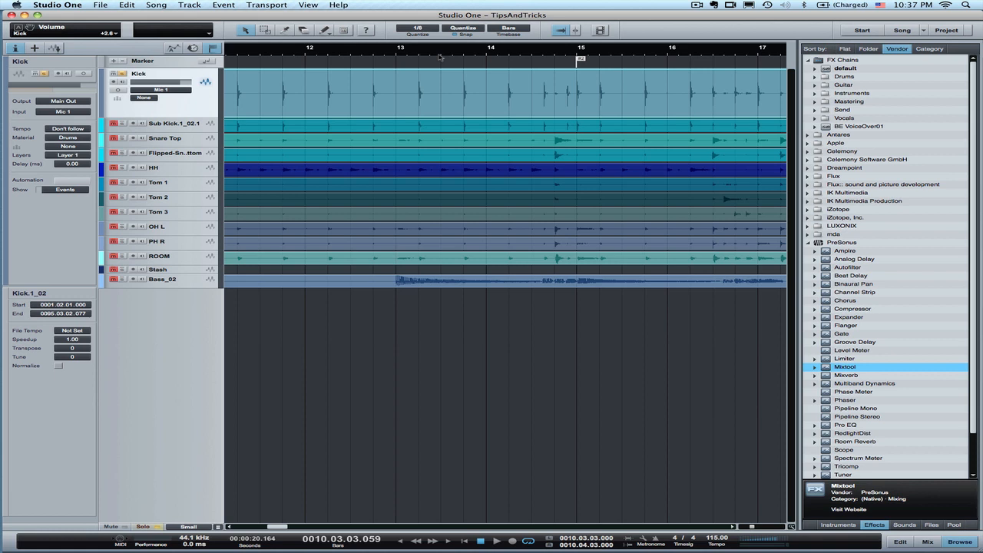
{"action": "mouse_move", "coordinate": [586, 96]}
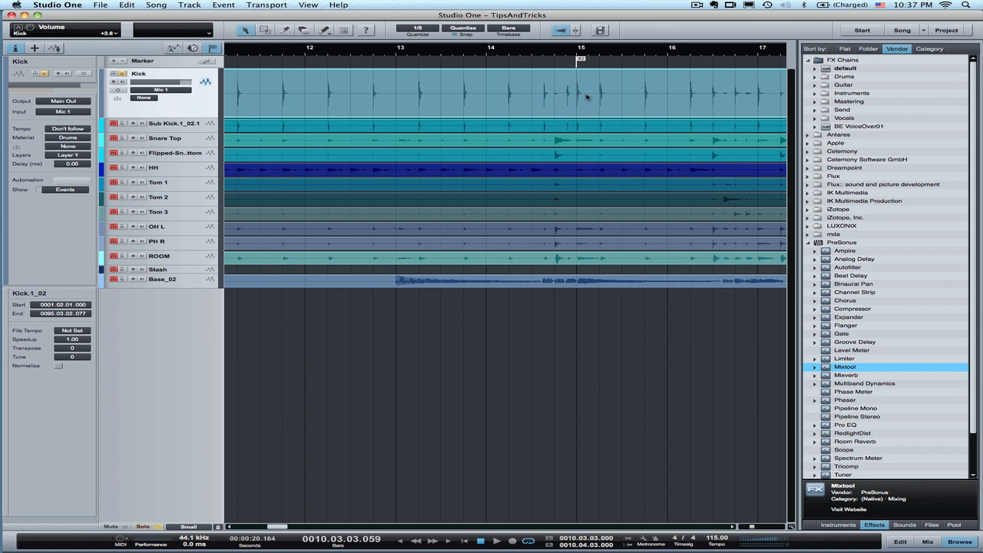
{"action": "mouse_move", "coordinate": [409, 74]}
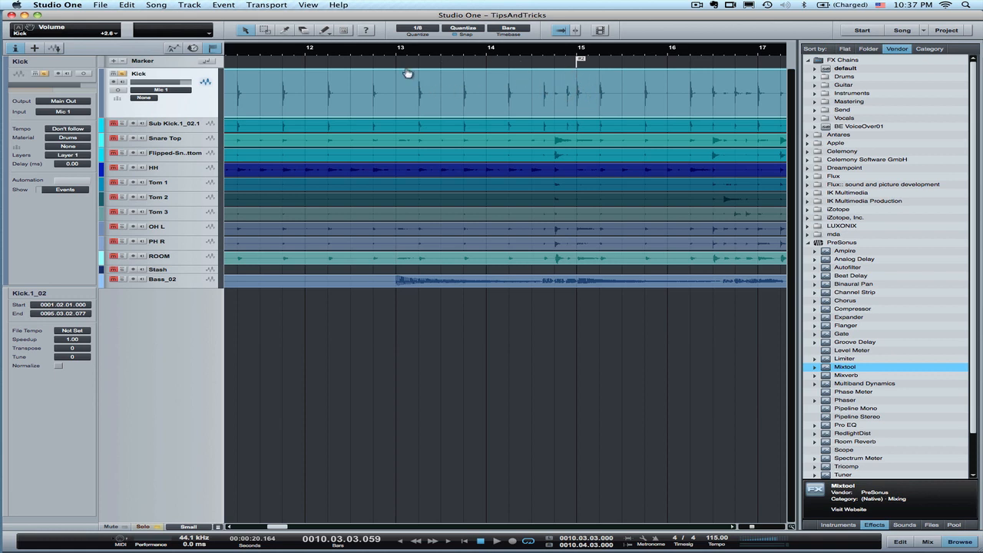
{"action": "mouse_move", "coordinate": [356, 49]}
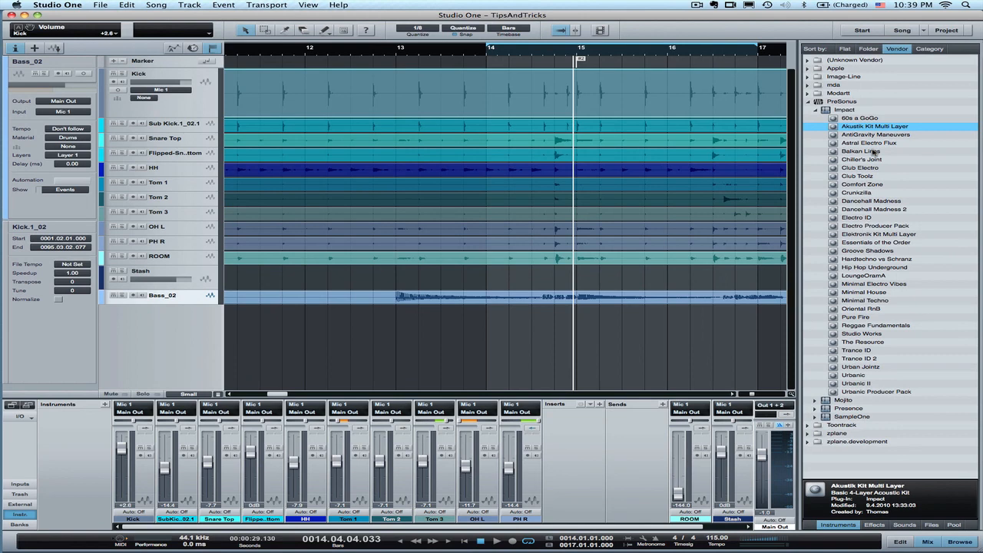
Load the Impact Akustik Kit Multi Layer preset as a new instrument track.
{"action": "left_click", "coordinate": [807, 102]}
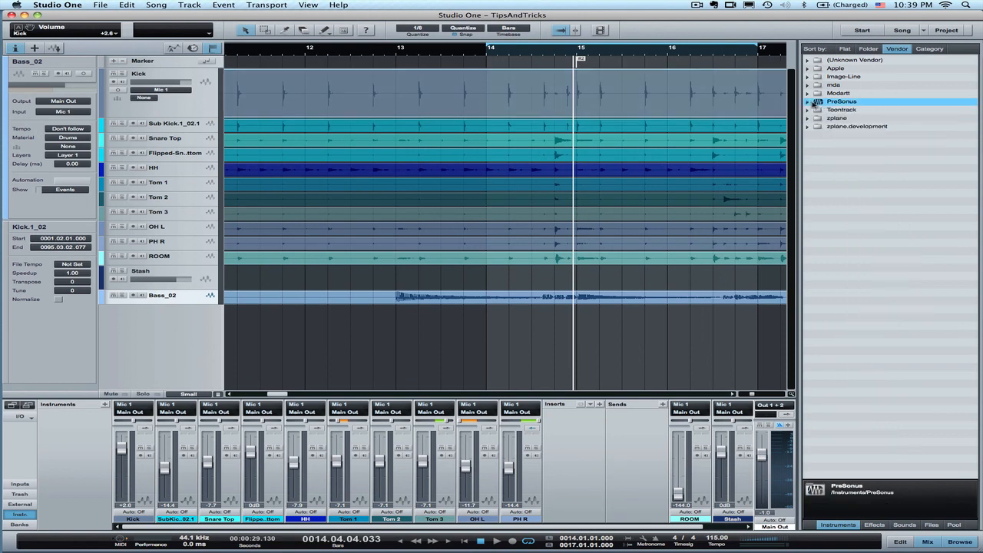
{"action": "left_click", "coordinate": [841, 101]}
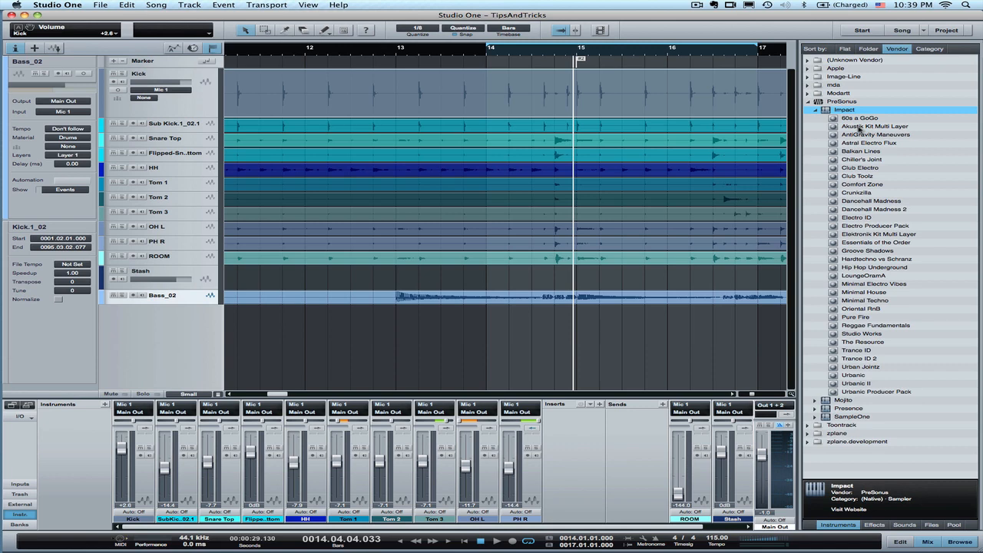
{"action": "left_click", "coordinate": [875, 126]}
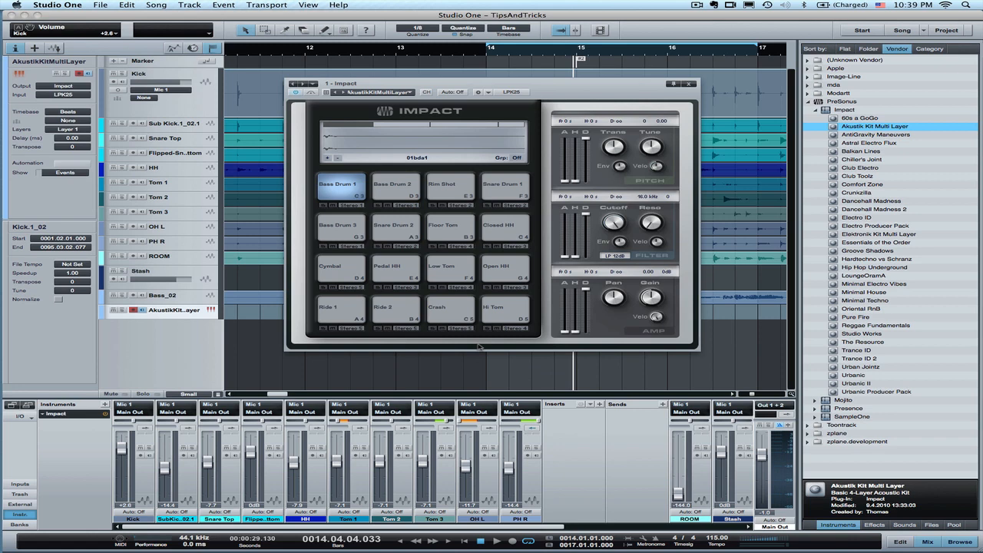
Audition the Bass Drum 1 and another drum pad, then close the Impact window.
{"action": "left_click", "coordinate": [341, 186]}
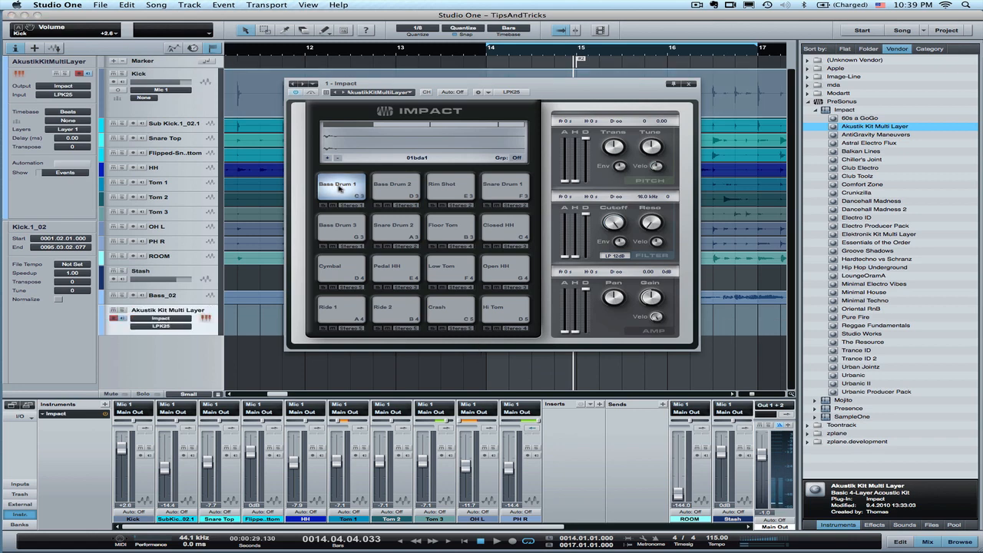
{"action": "left_click", "coordinate": [340, 186]}
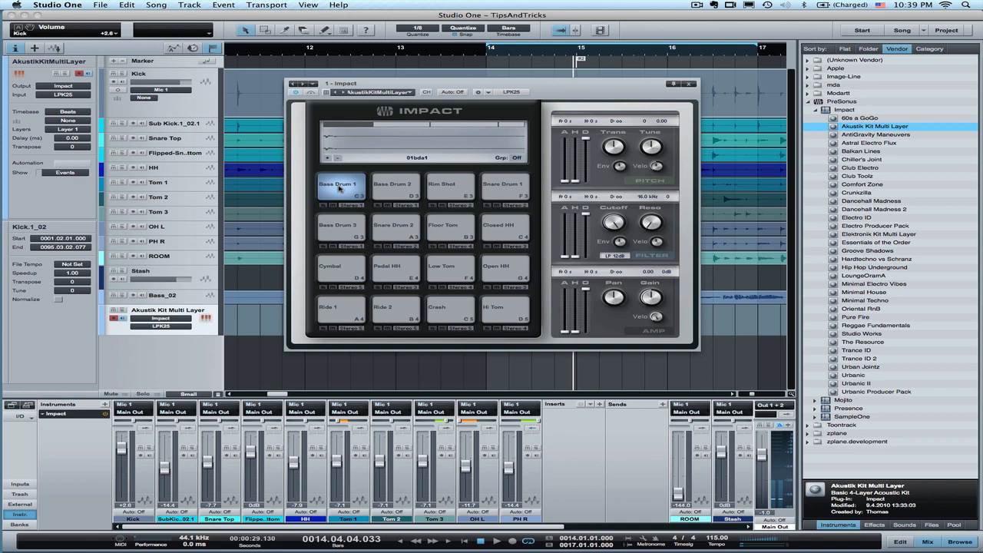
{"action": "left_click", "coordinate": [393, 187]}
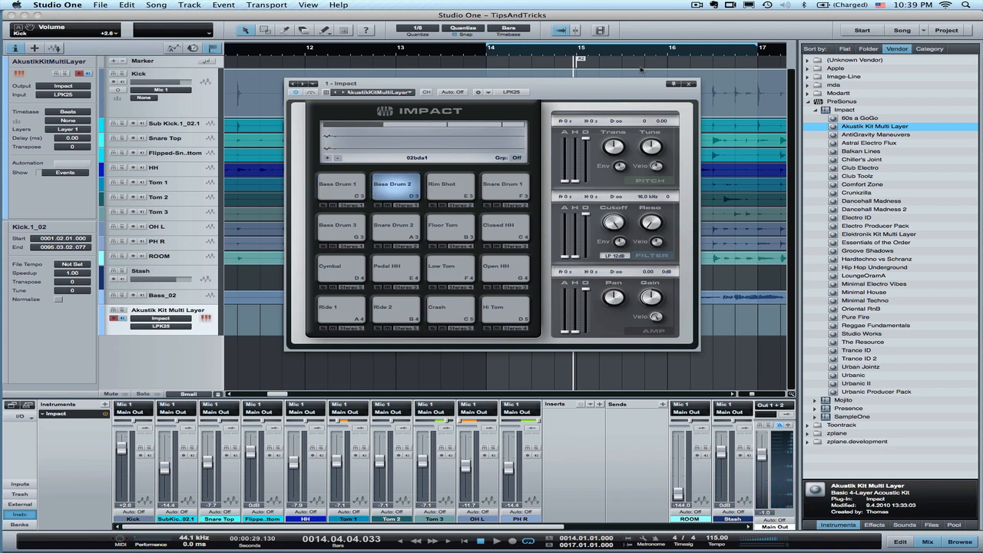
{"action": "left_click", "coordinate": [685, 83]}
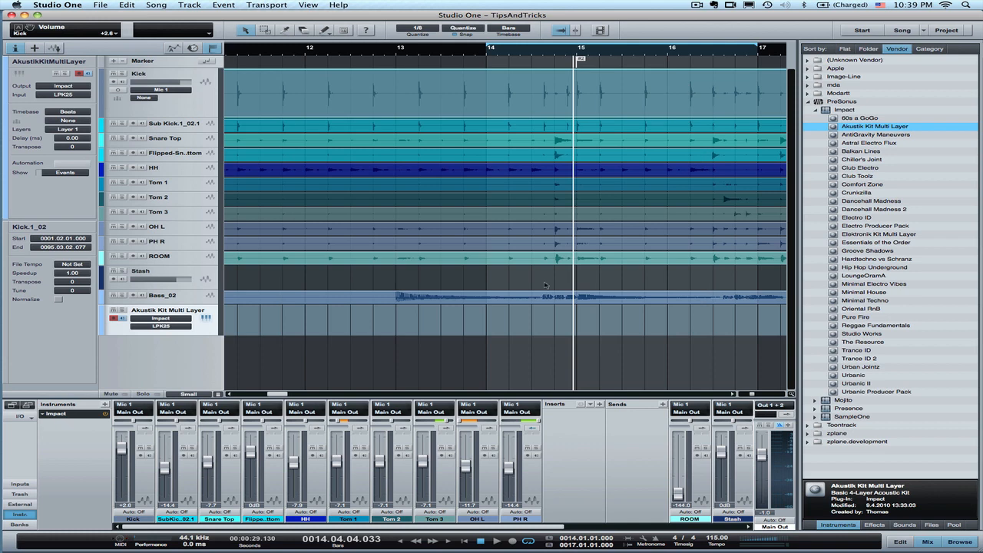
{"action": "mouse_move", "coordinate": [350, 158]}
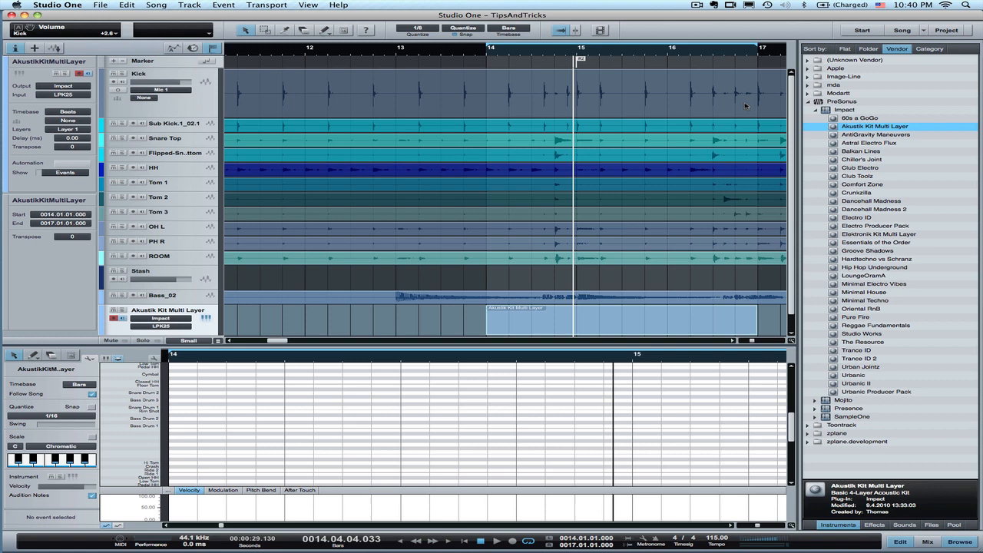
{"action": "mouse_move", "coordinate": [625, 77]}
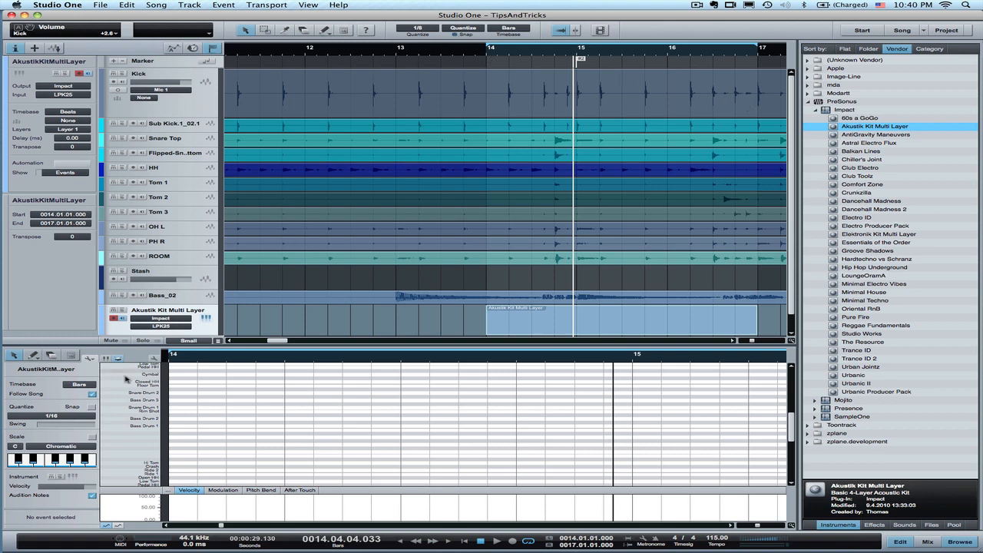
{"action": "mouse_move", "coordinate": [92, 414]}
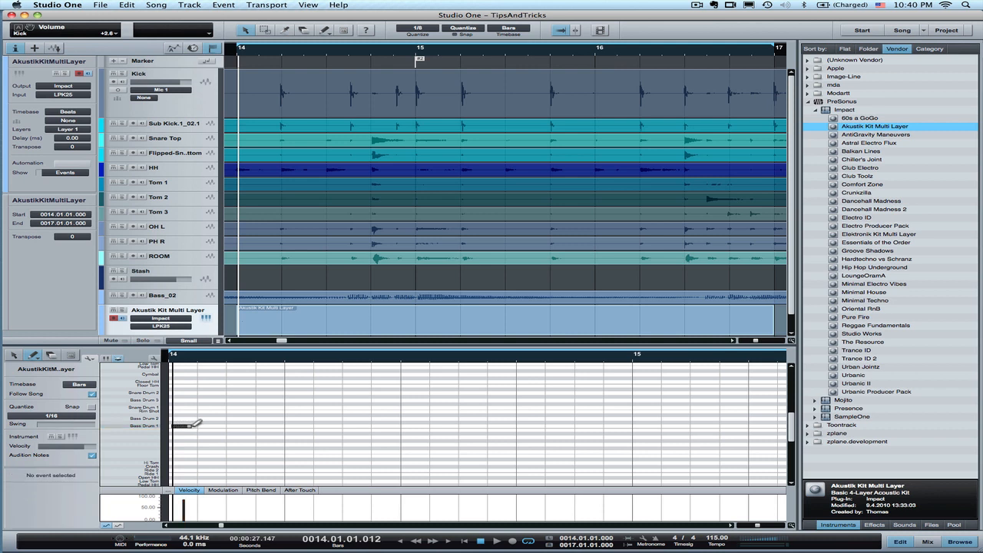
Draw a Base Drum 1 kick note at the start of bar 14 under the recorded kick.
{"action": "left_click", "coordinate": [182, 423]}
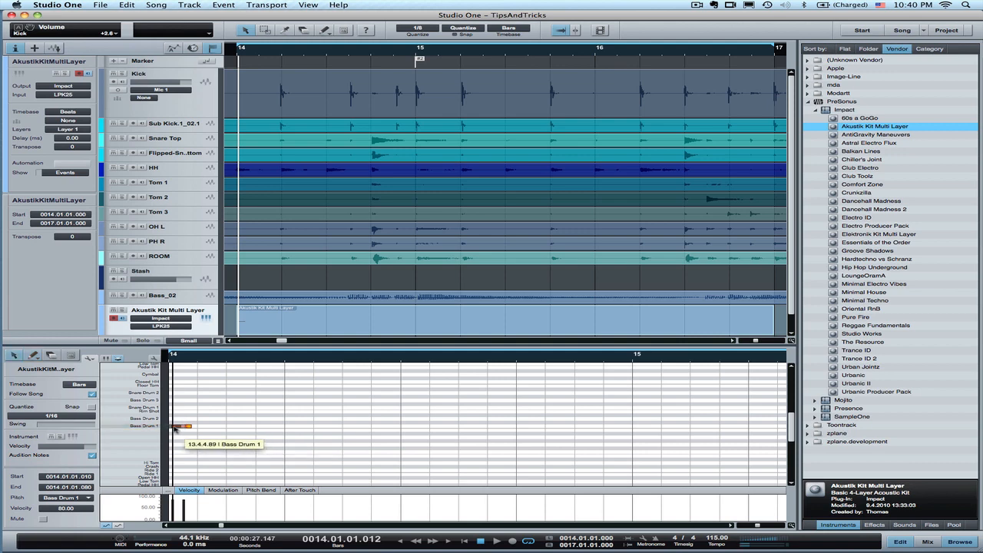
{"action": "left_click_drag", "start_coordinate": [181, 427], "coordinate": [184, 427]}
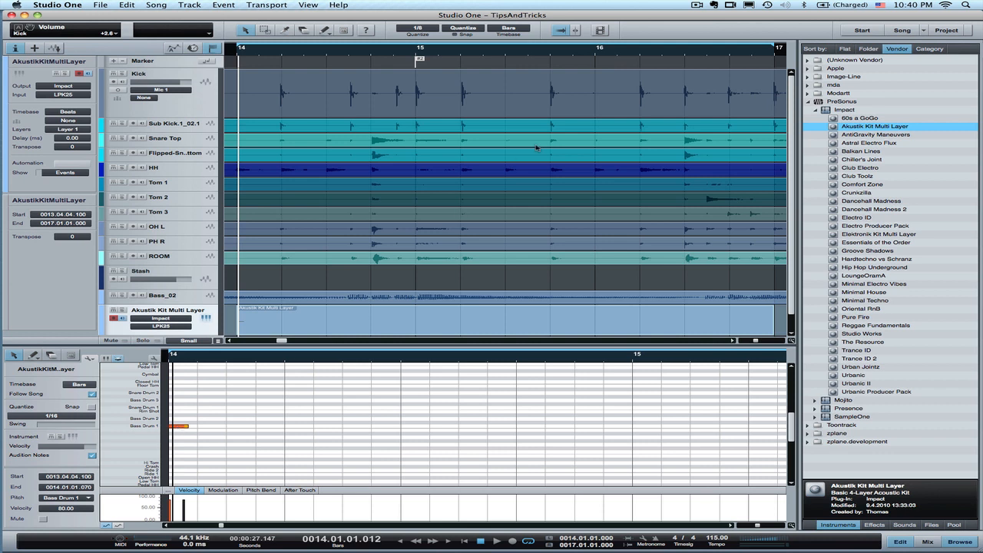
{"action": "mouse_move", "coordinate": [577, 31]}
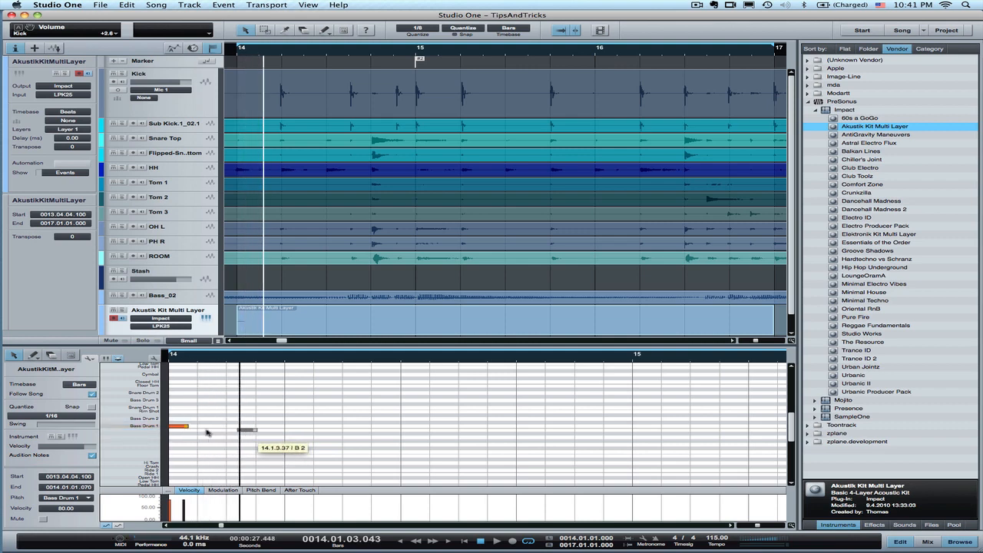
Drag the kick note so it starts on the next recorded kick transient in bar 14.
{"action": "left_click_drag", "start_coordinate": [246, 427], "coordinate": [215, 425]}
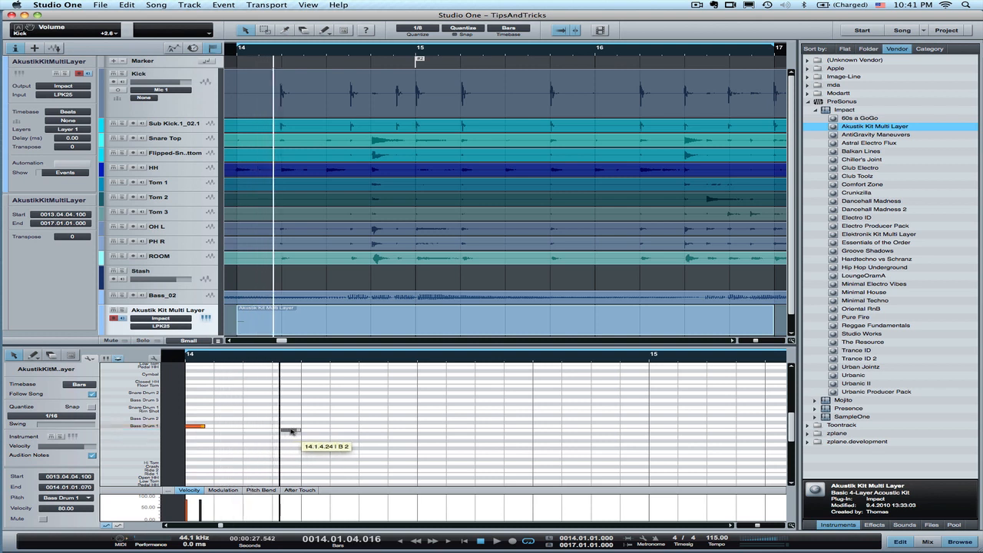
{"action": "mouse_move", "coordinate": [304, 430]}
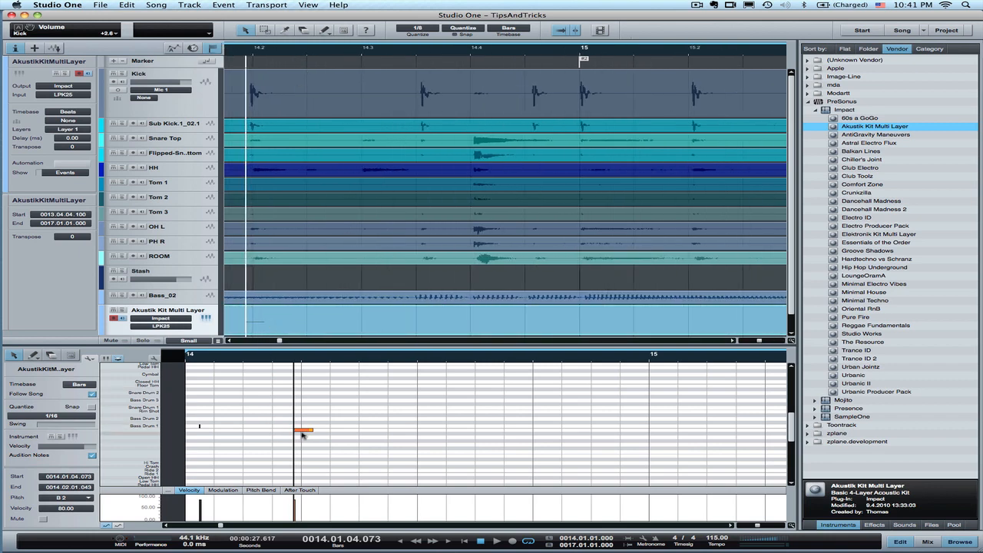
{"action": "left_click_drag", "start_coordinate": [310, 429], "coordinate": [295, 428]}
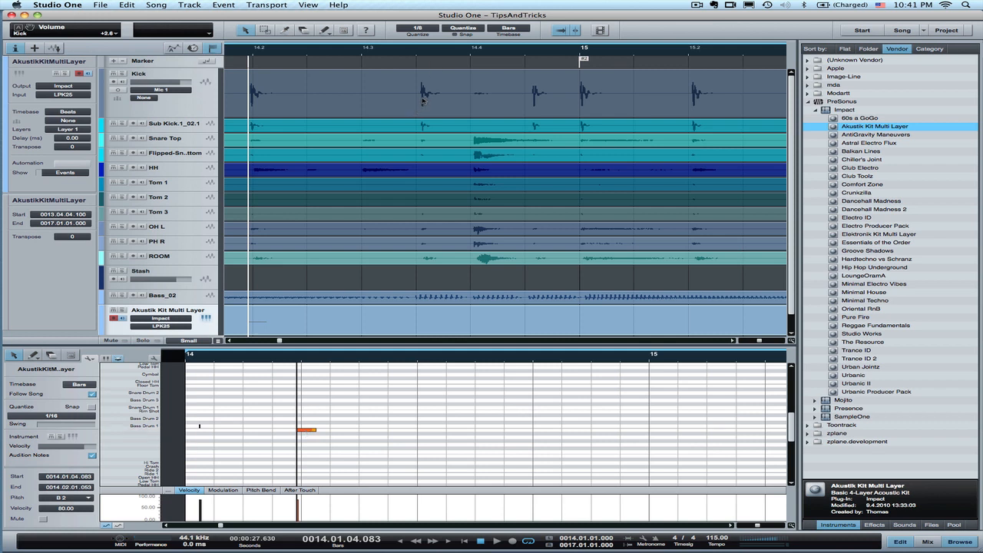
{"action": "mouse_move", "coordinate": [427, 104]}
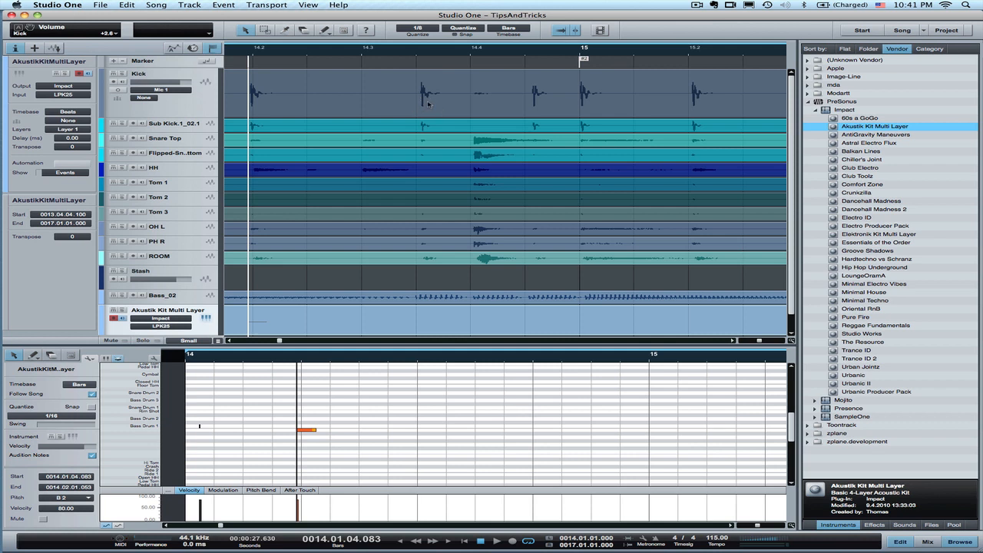
{"action": "mouse_move", "coordinate": [427, 101]}
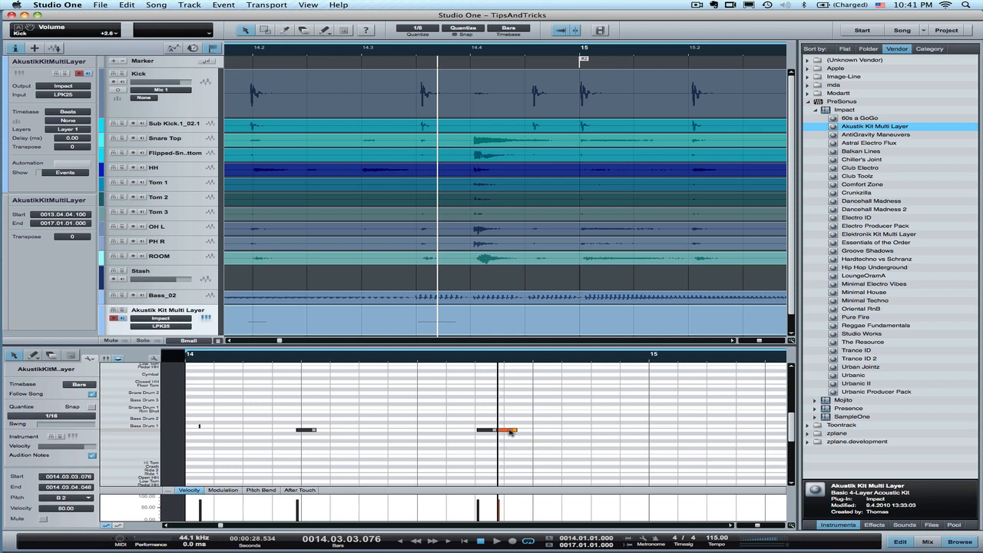
Move a kick note onto its matching recorded kick hit in bar 15.
{"action": "left_click_drag", "start_coordinate": [510, 427], "coordinate": [606, 427]}
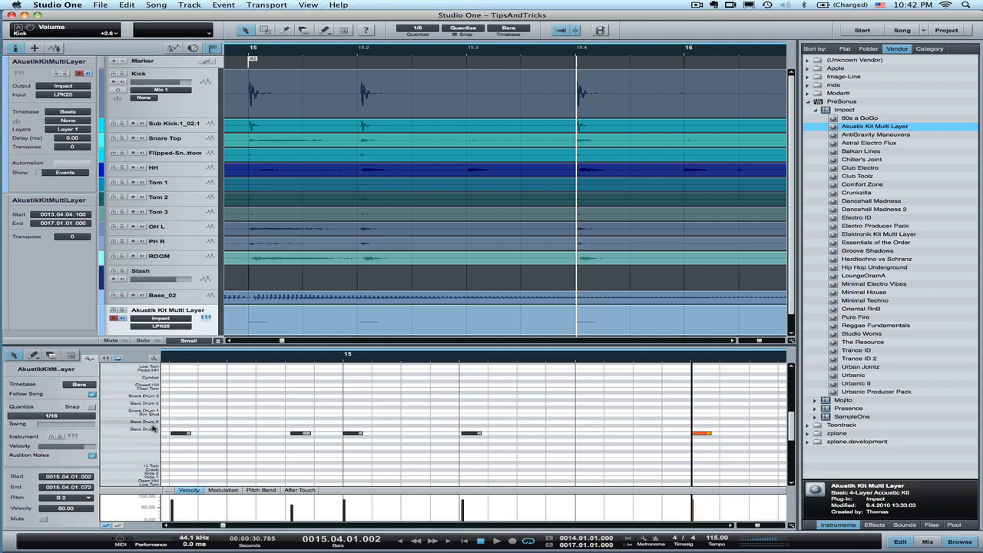
{"action": "mouse_move", "coordinate": [694, 439]}
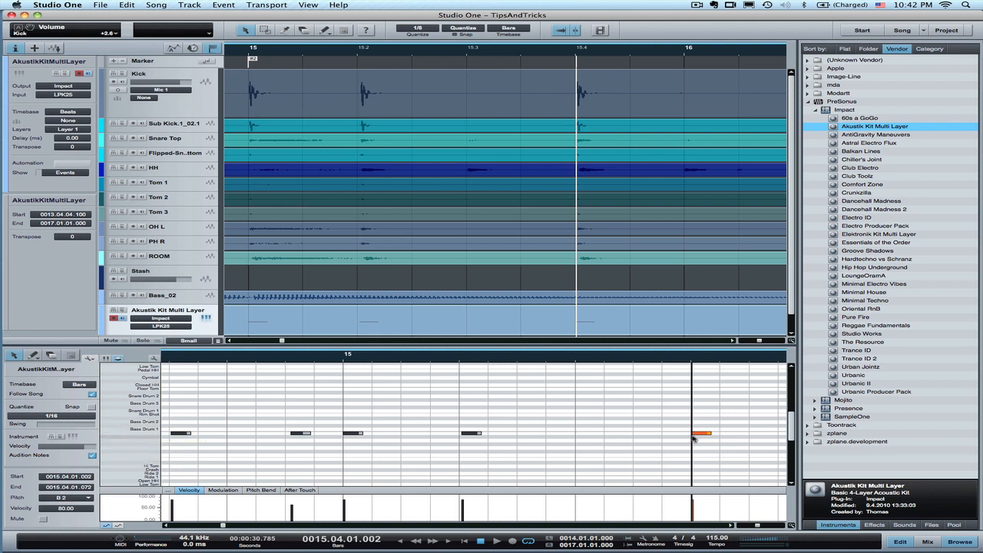
{"action": "mouse_move", "coordinate": [729, 459]}
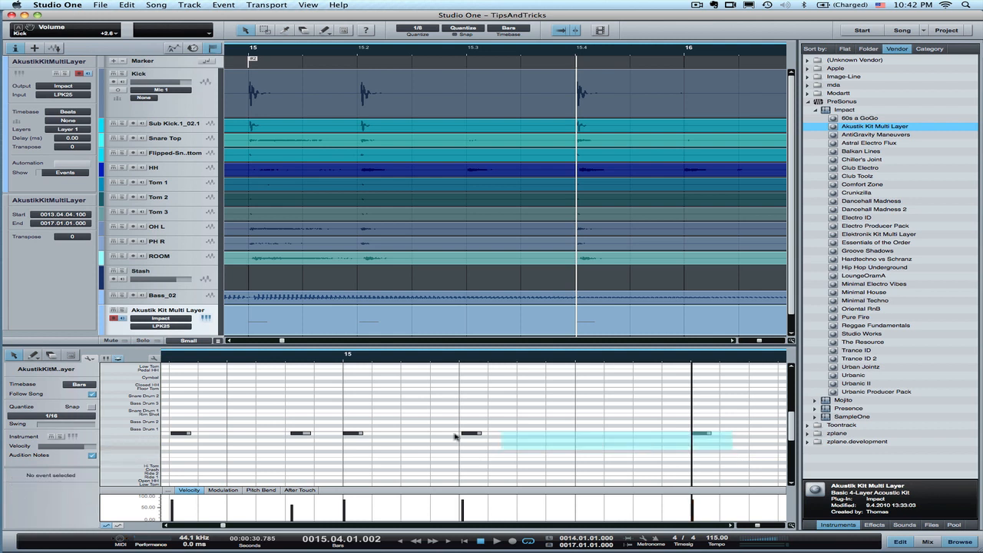
Add kick notes in bar 15 and on the last recorded hit of bar 16.
{"action": "left_click", "coordinate": [178, 433]}
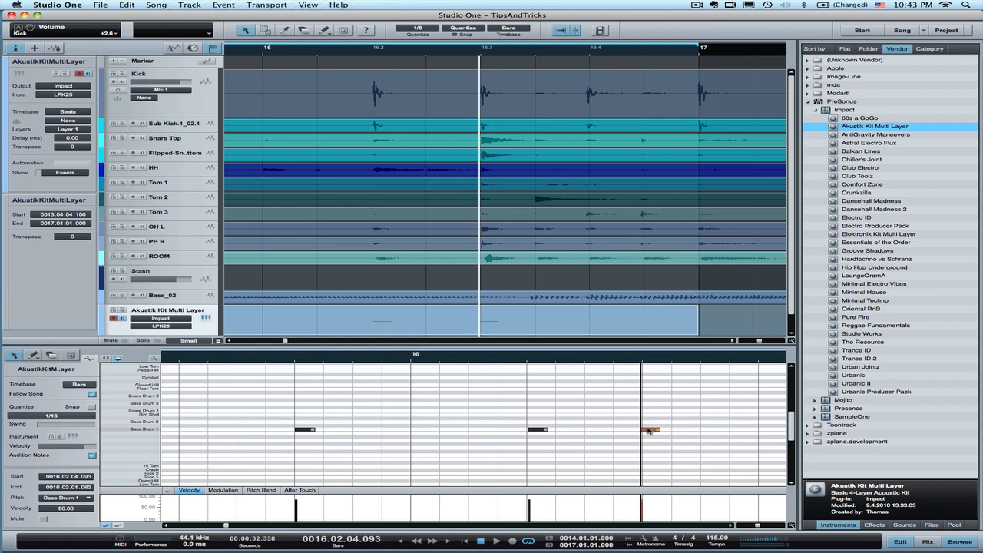
{"action": "left_click", "coordinate": [648, 428]}
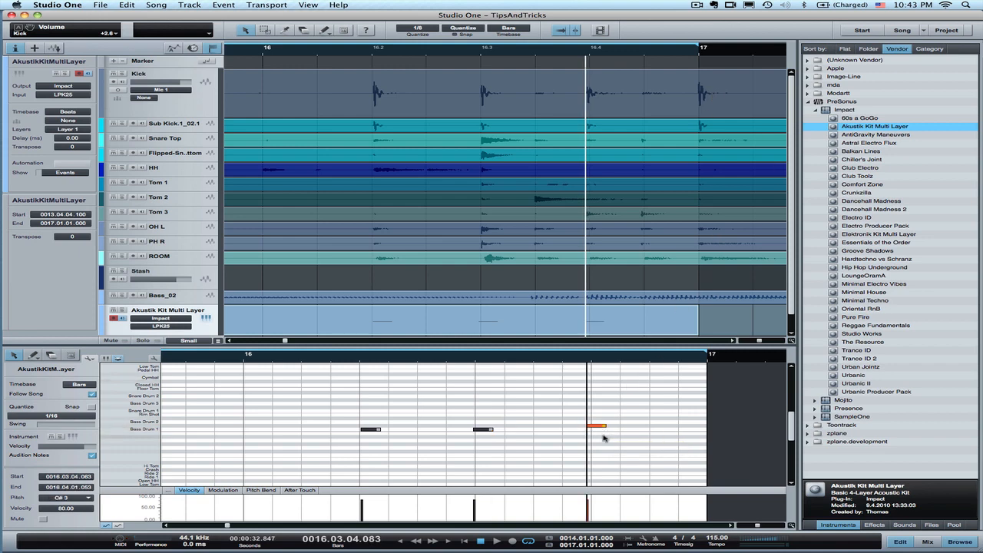
{"action": "mouse_move", "coordinate": [596, 426]}
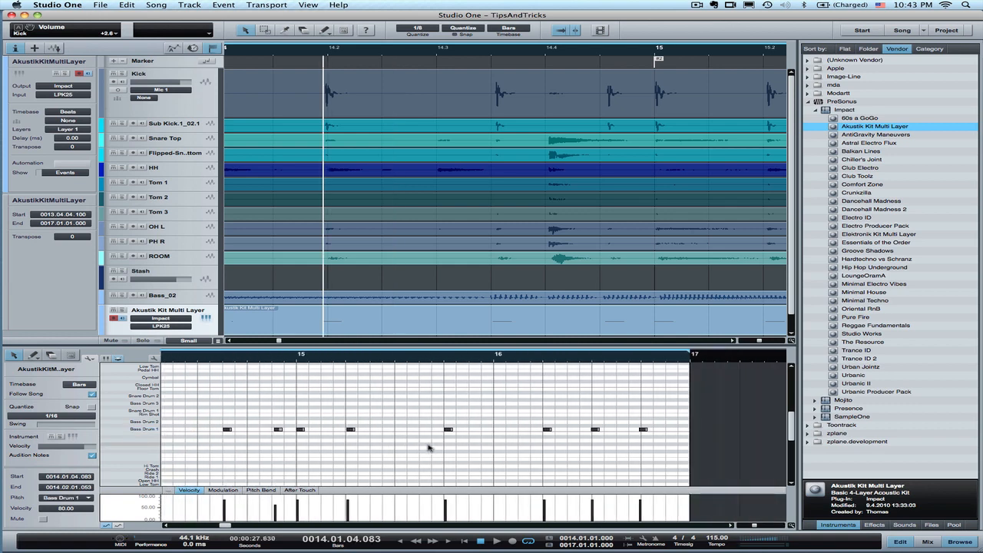
Add another missing kick note in bar 16 to complete the pattern.
{"action": "left_click", "coordinate": [494, 541]}
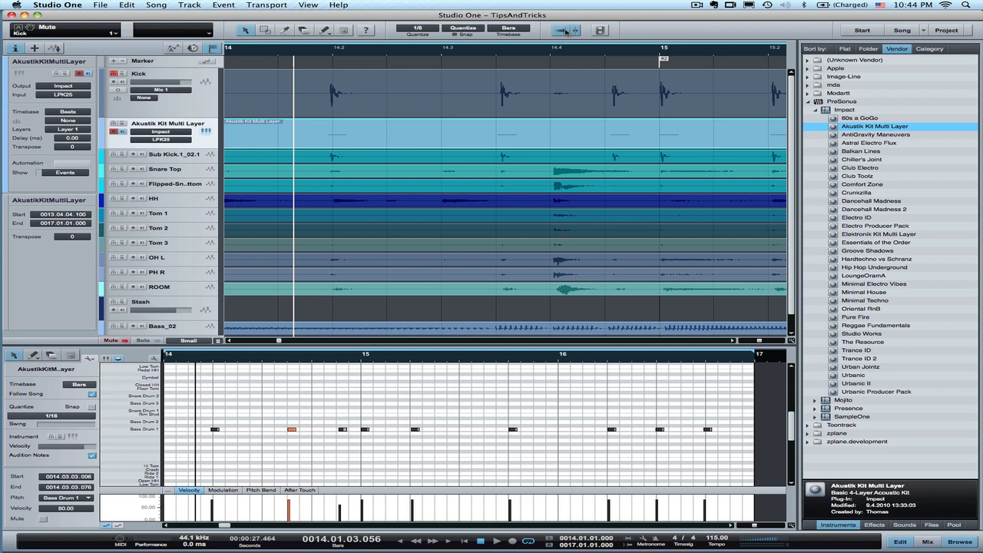
{"action": "mouse_move", "coordinate": [571, 30]}
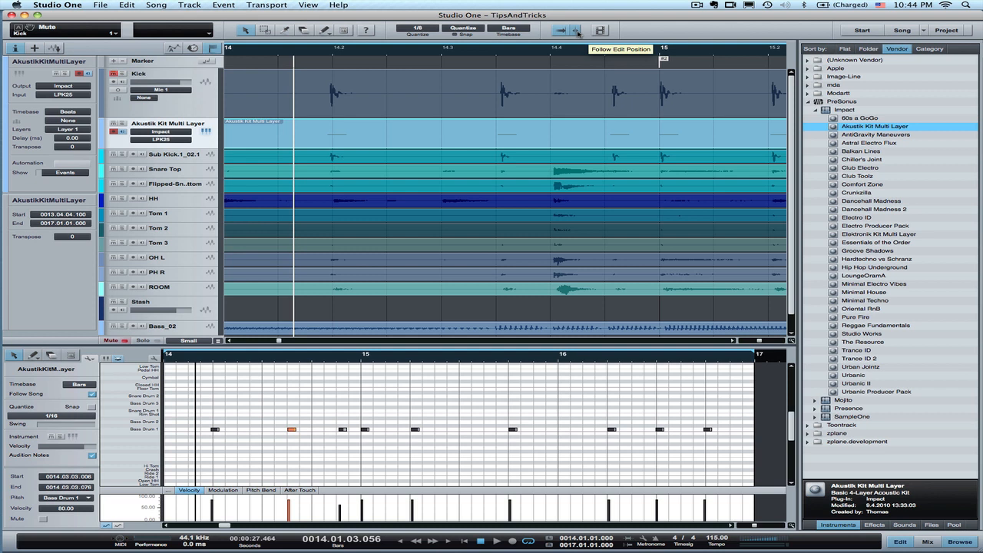